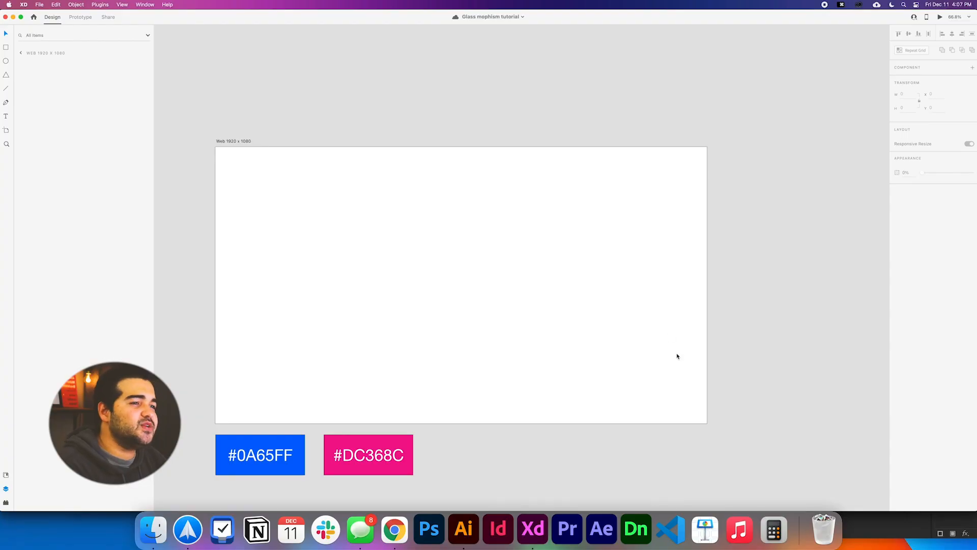
pyautogui.moveTo(580, 132)
pyautogui.write('700')
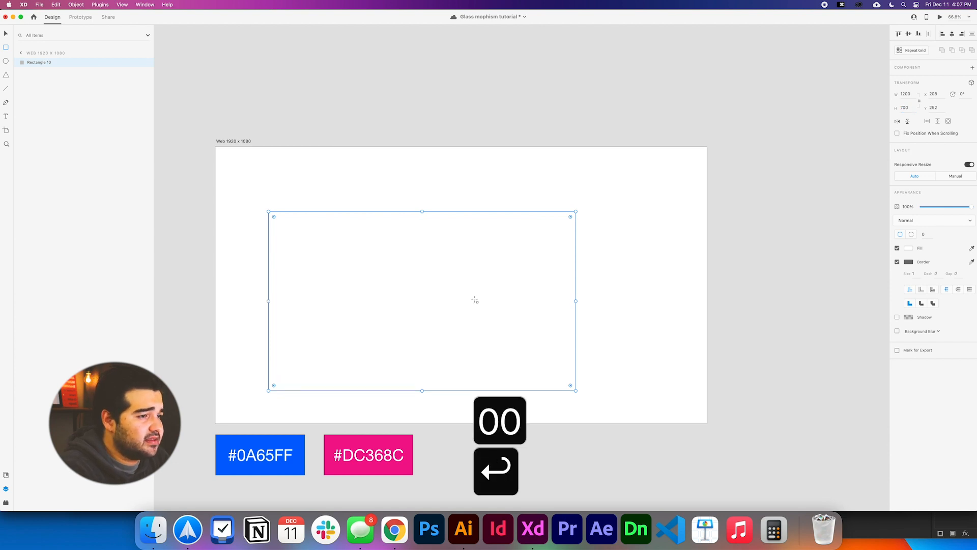
# Confirm the 1200×700 rectangle's position at X 360, Y 190 on the artboard
pyautogui.press('v')
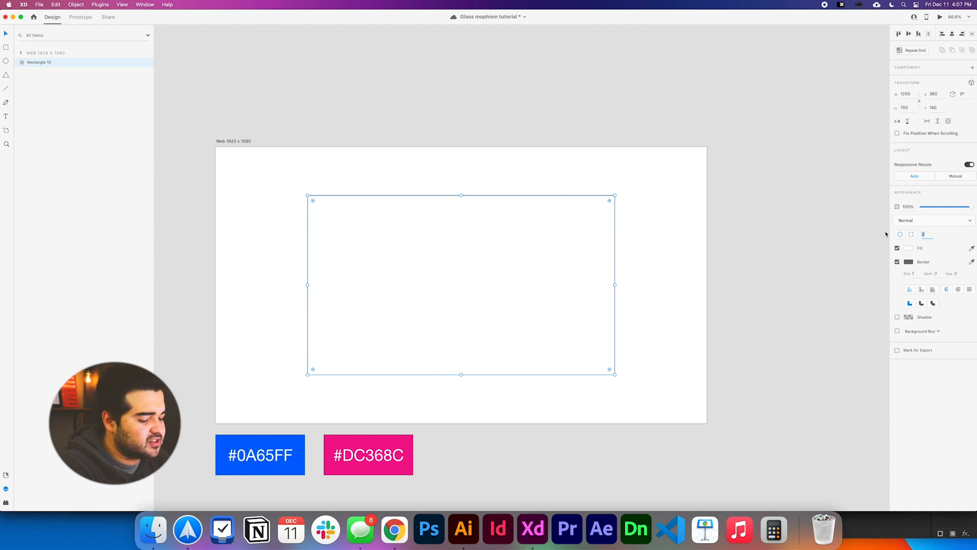
# Round the card corners to 40 and fill it with a white linear gradient at 5 alpha
pyautogui.write('40')
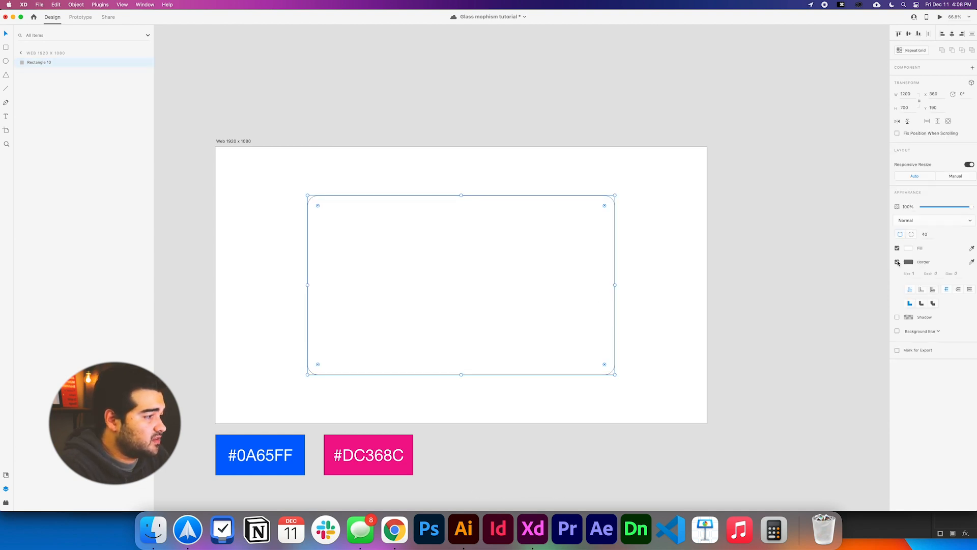
pyautogui.click(904, 248)
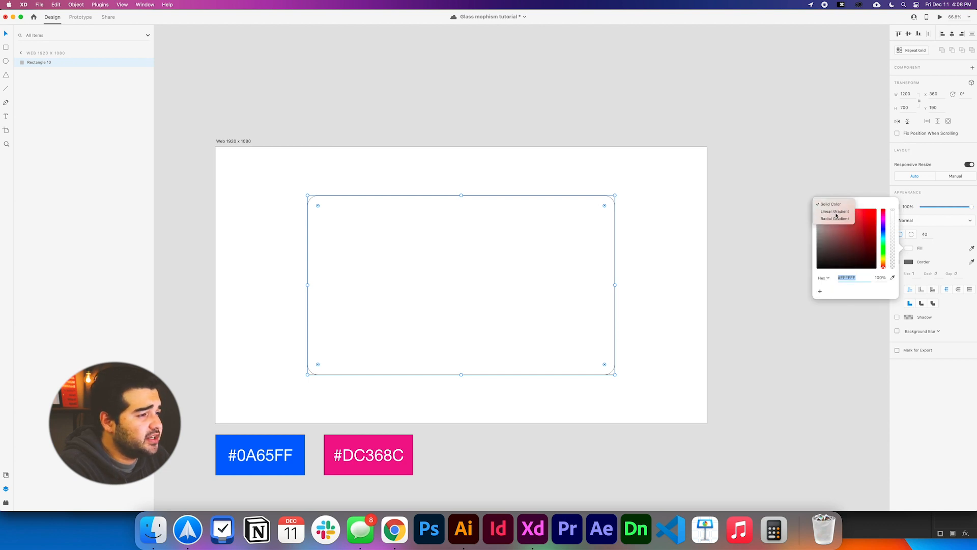
pyautogui.click(834, 211)
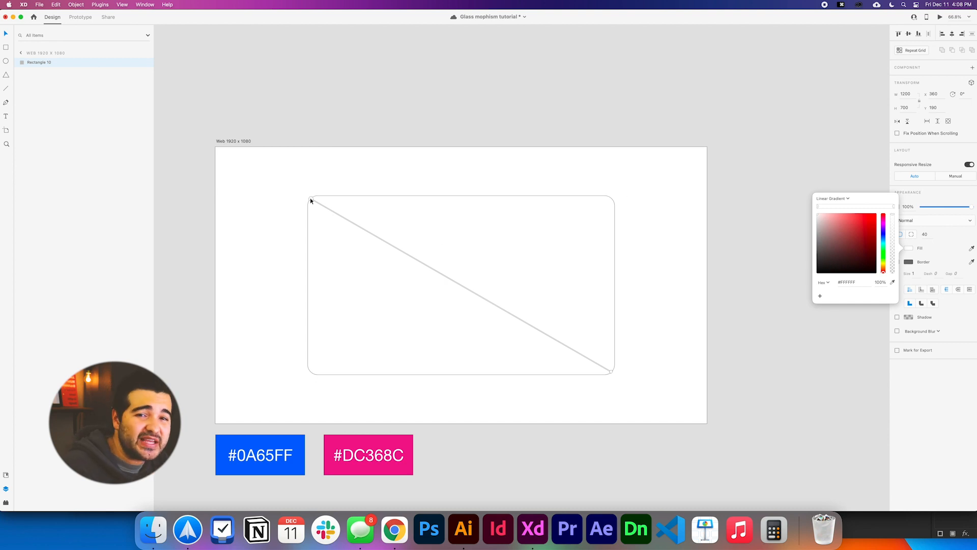
pyautogui.moveTo(896, 236)
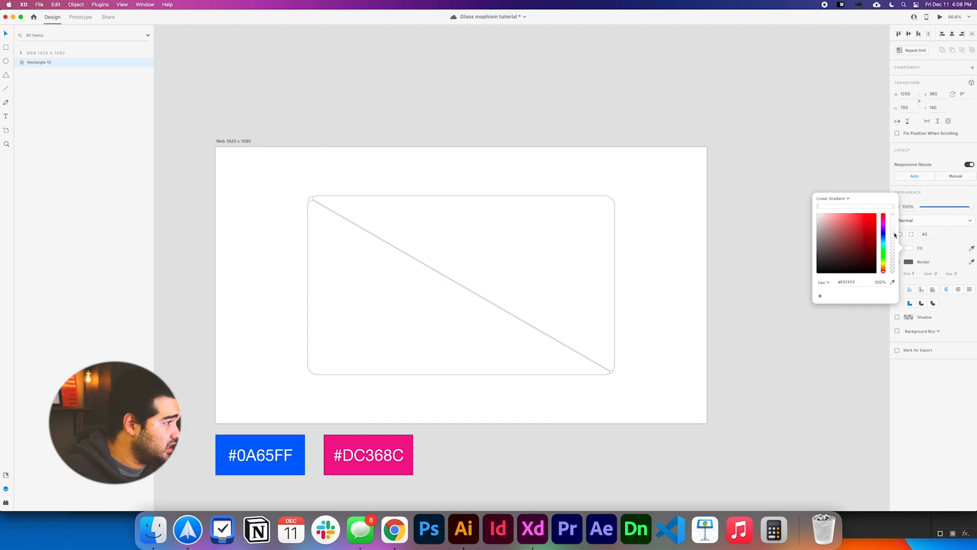
pyautogui.click(880, 282)
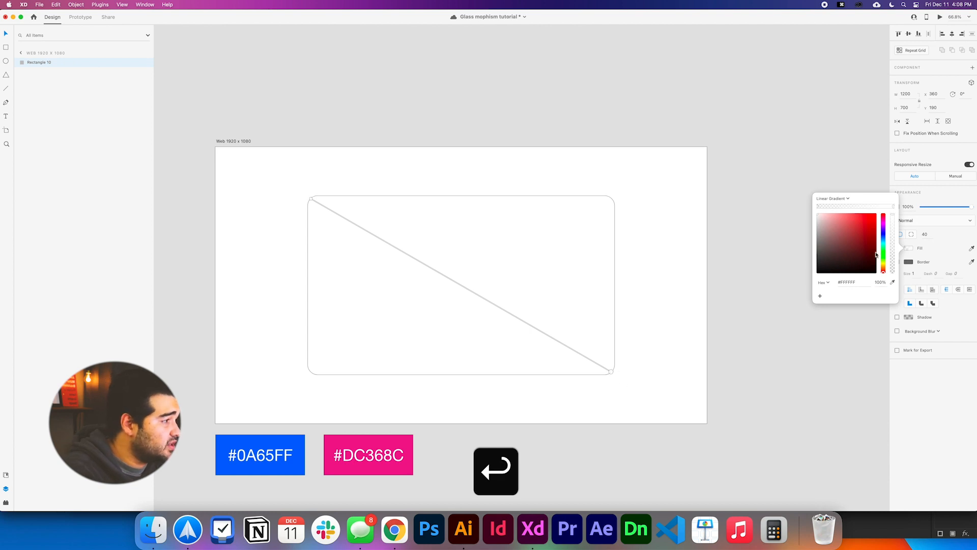
pyautogui.write('5')
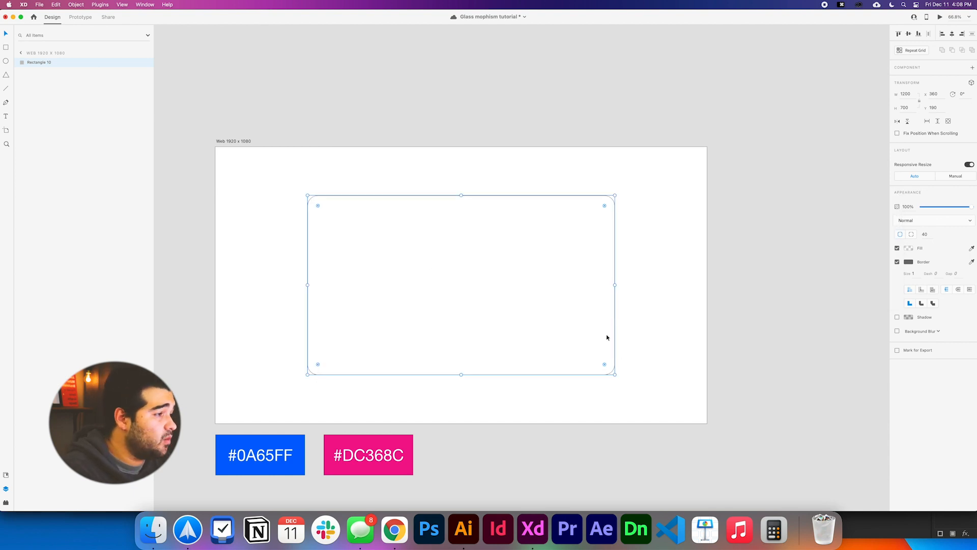
pyautogui.click(898, 248)
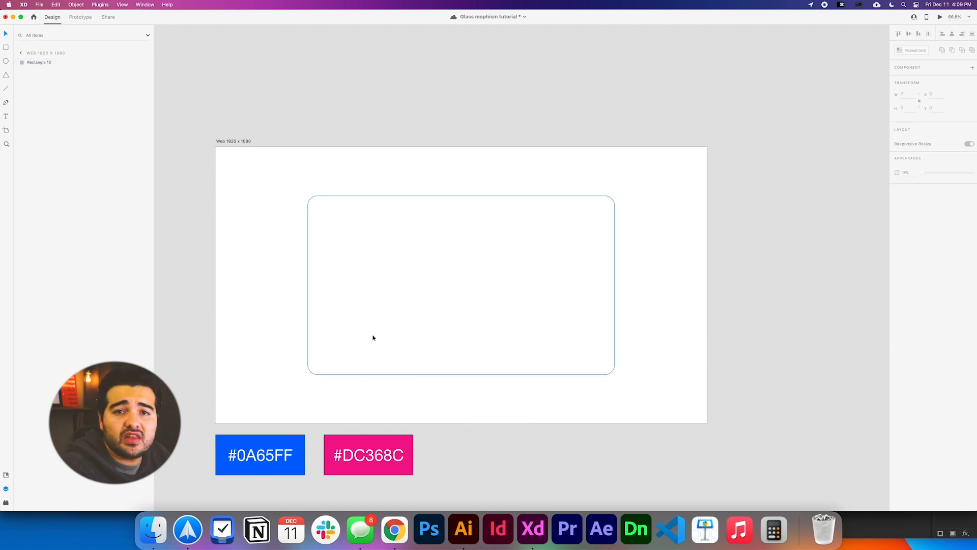
# Add the gradient background with a pink circle and a pasted blue copy
pyautogui.click(246, 276)
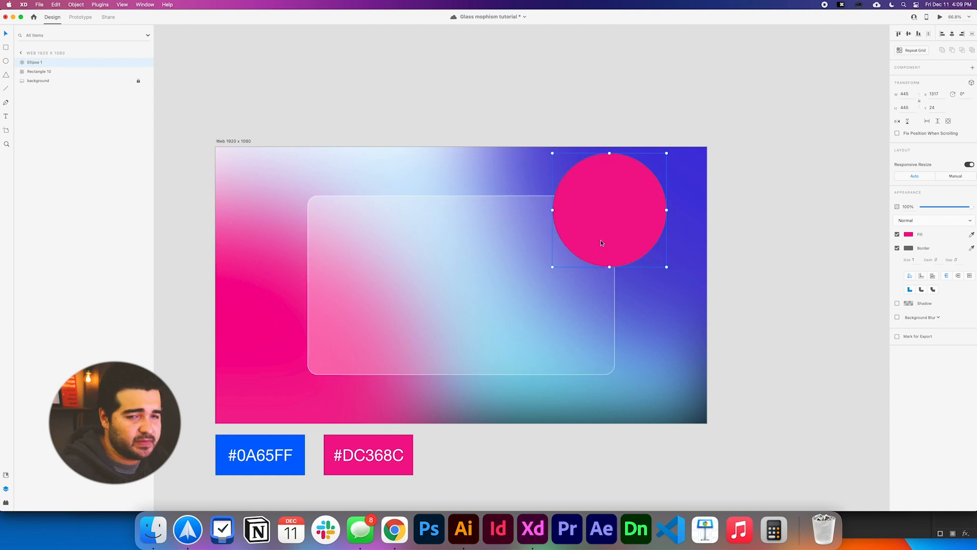
pyautogui.moveTo(632, 215)
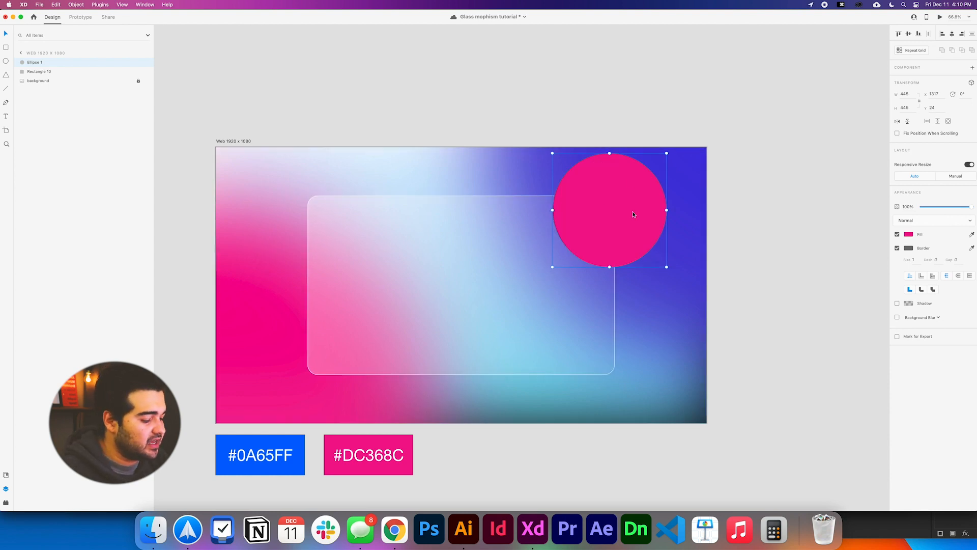
pyautogui.press('cmd+]')
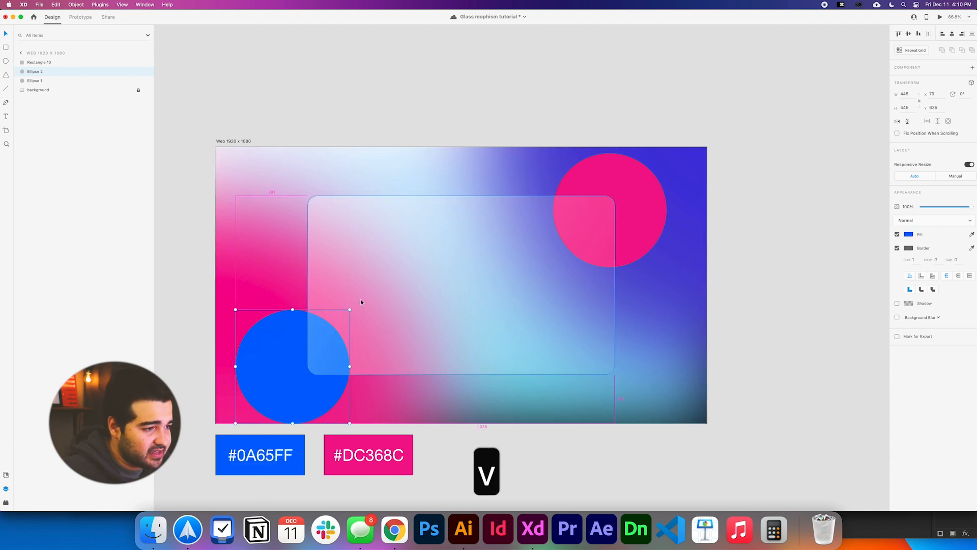
# Select Rectangle 10 and enable Background Blur on it
pyautogui.click(38, 90)
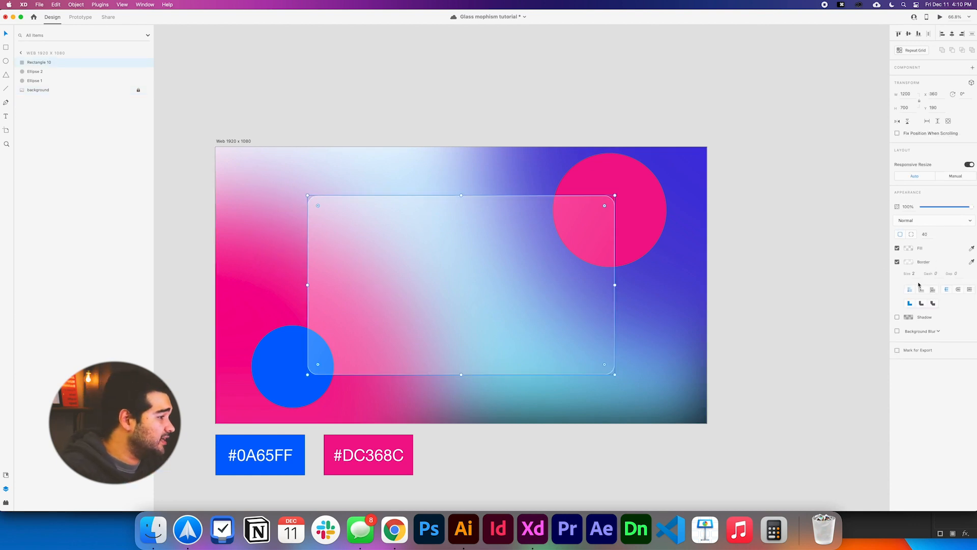
pyautogui.click(897, 331)
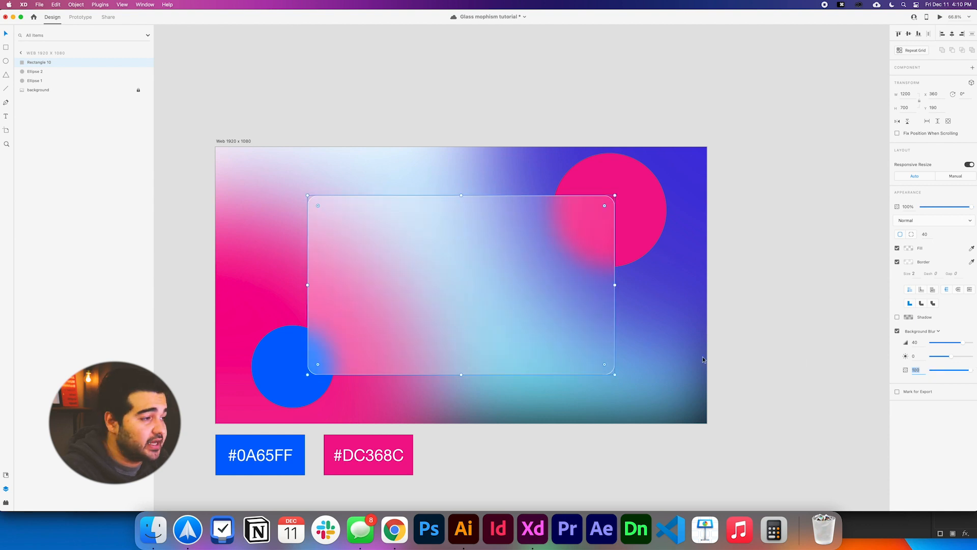
pyautogui.click(551, 451)
pyautogui.write('Get Started')
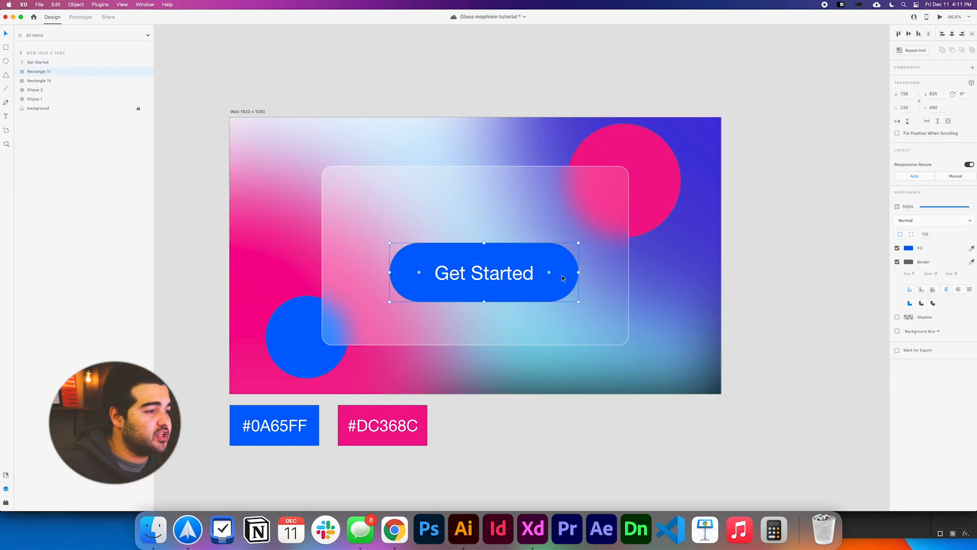
# Copy the blue #0A65FF pill shape behind the Get Started label
pyautogui.press('cmd+c')
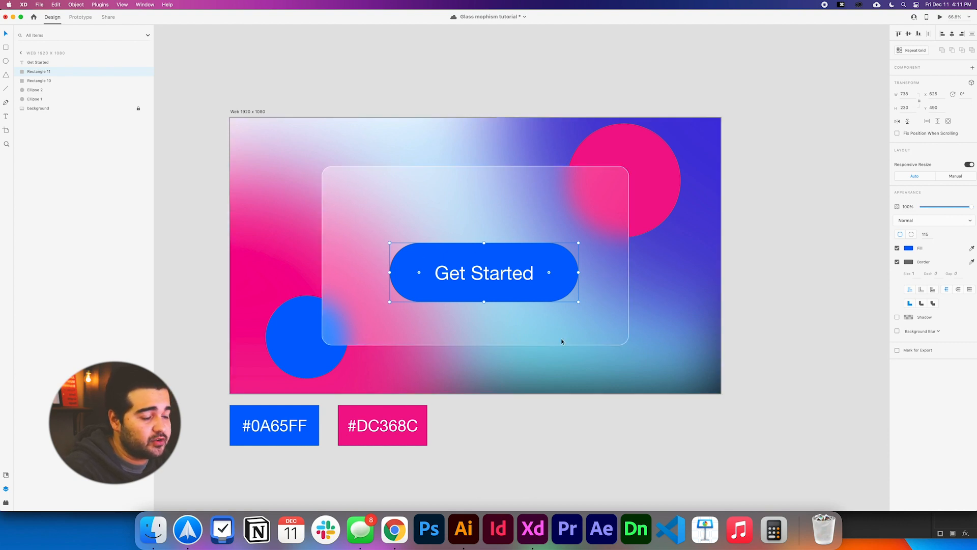
# Paste a copy of the pill, remove its border and apply Object Blur
pyautogui.press('cmd+v')
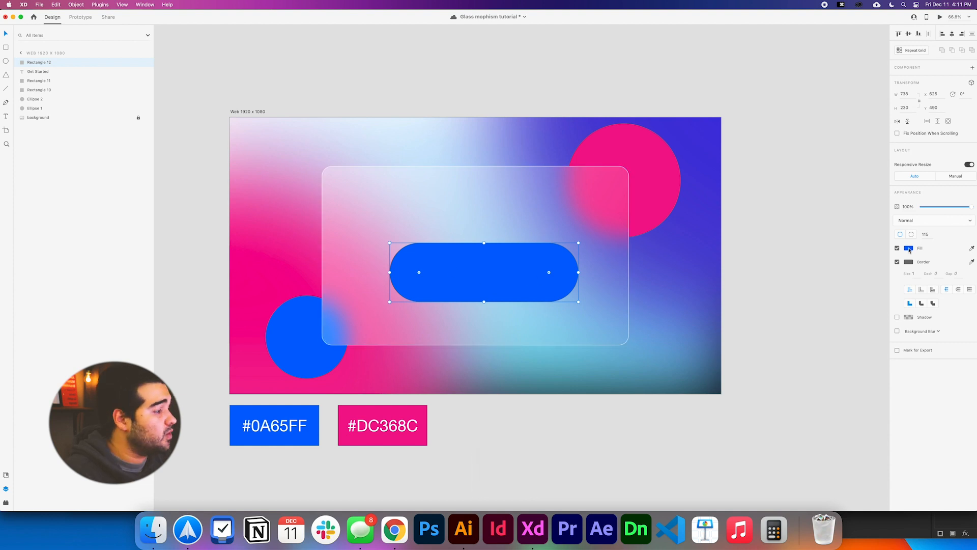
pyautogui.click(897, 262)
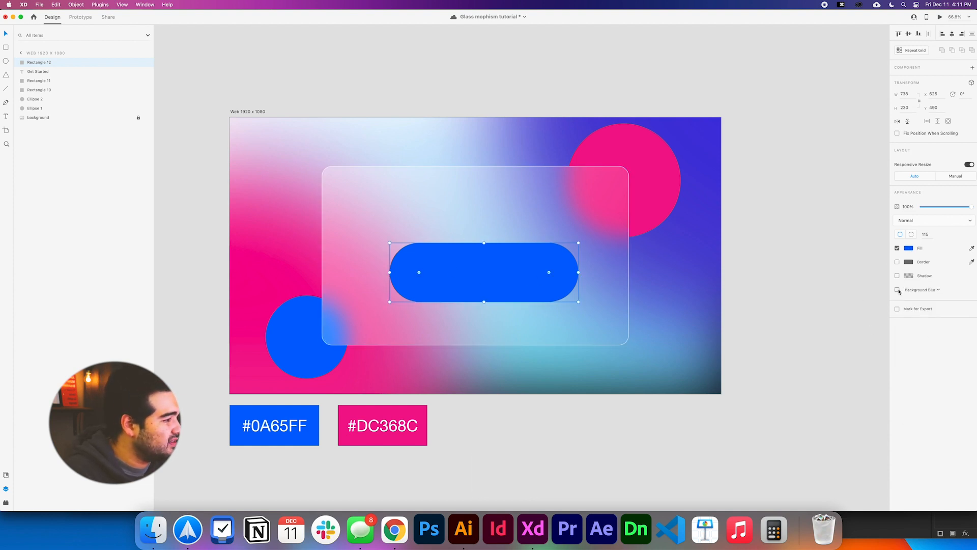
pyautogui.click(897, 289)
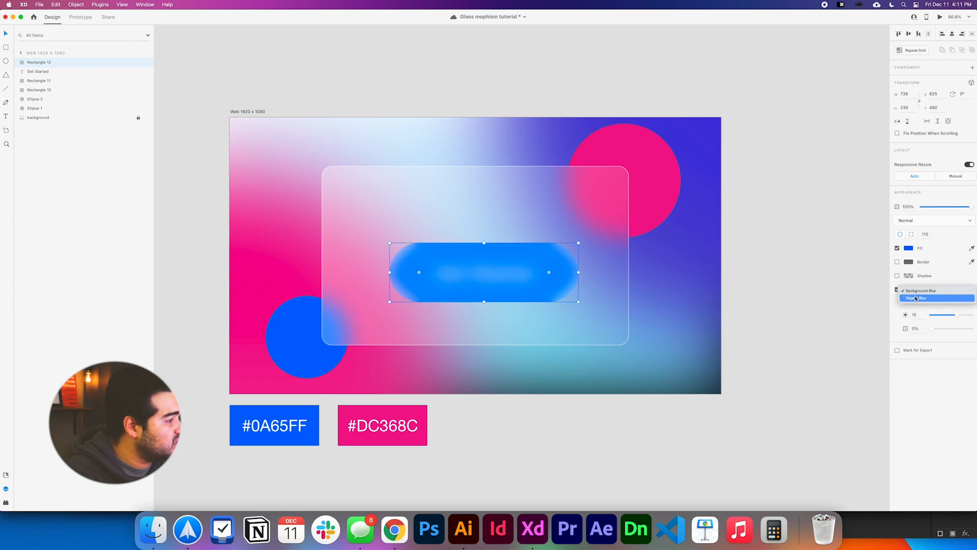
pyautogui.click(921, 297)
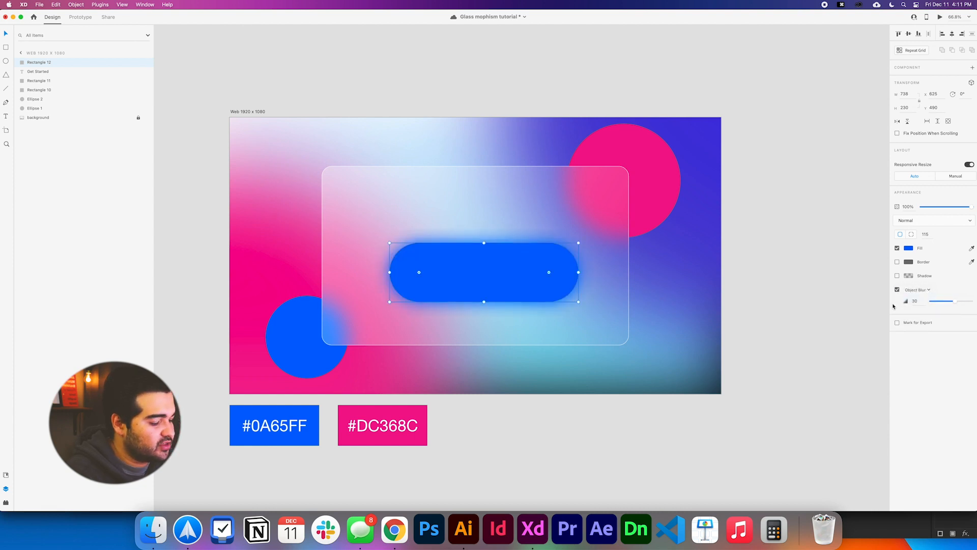
pyautogui.moveTo(520, 294)
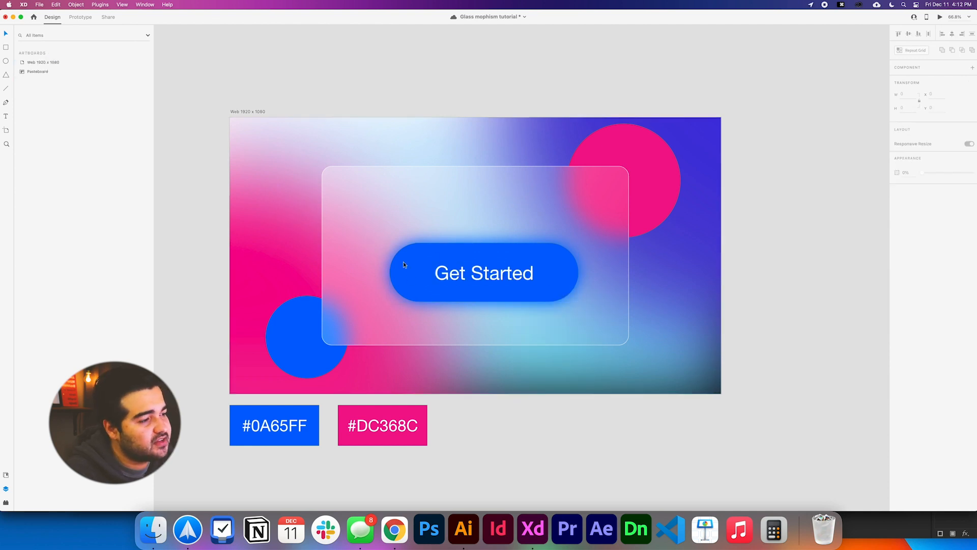
# Group the blue pill, Get Started label and blurred glow copy
pyautogui.click(483, 273)
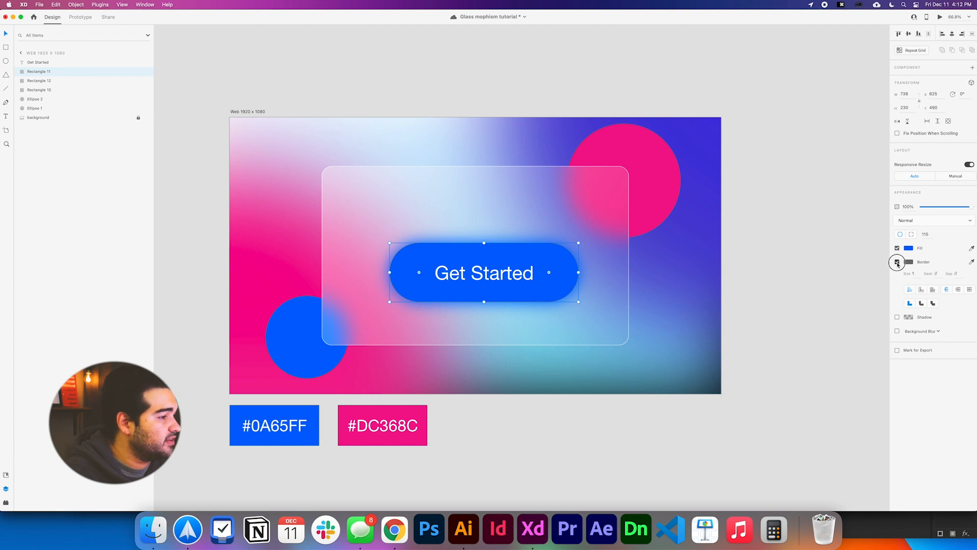
pyautogui.click(439, 397)
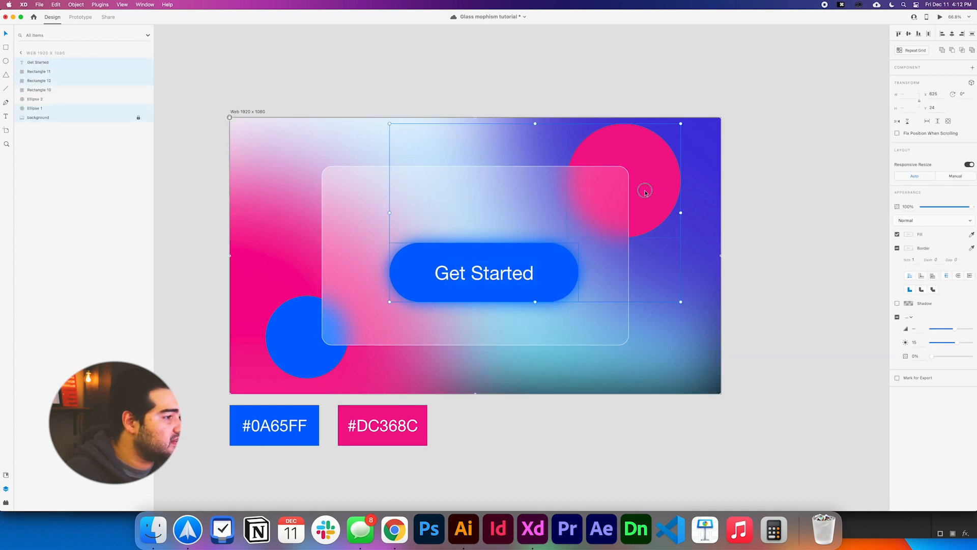
pyautogui.press('cmd+g')
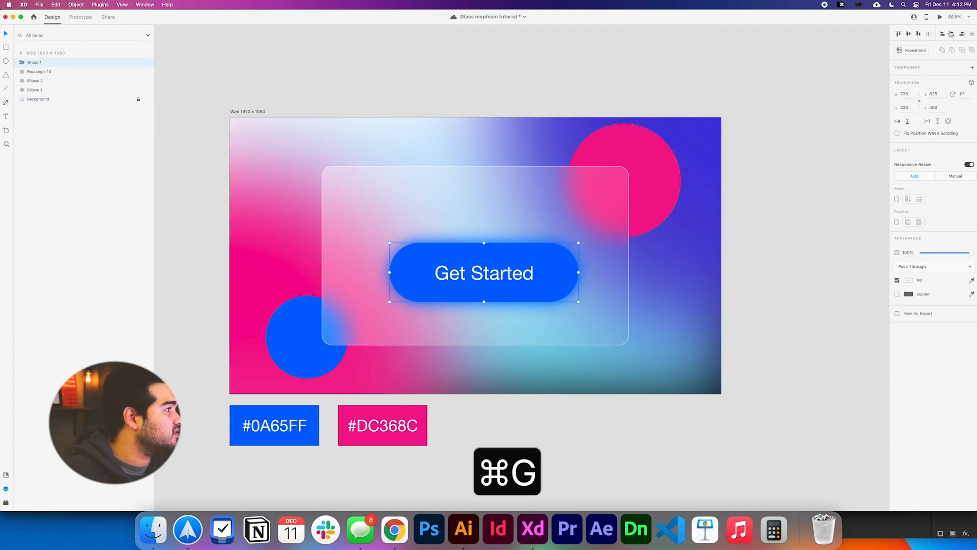